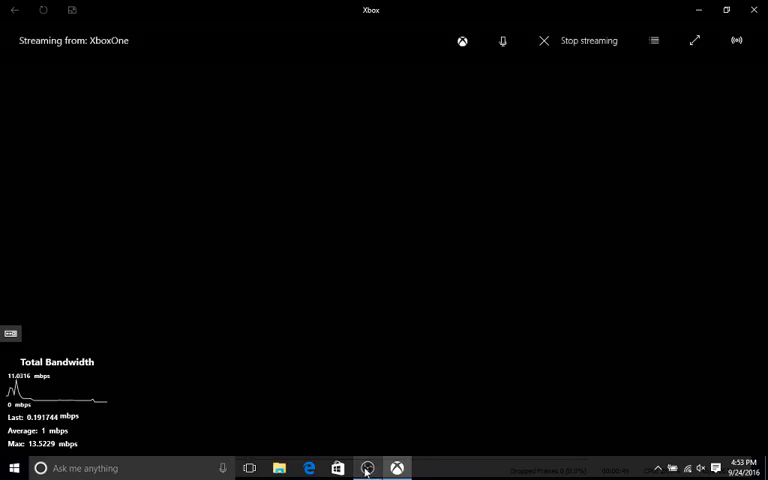
Launch the streamed game so its campaign menu with Resume Game and New Game appears.
{"action": "left_click", "coordinate": [366, 468]}
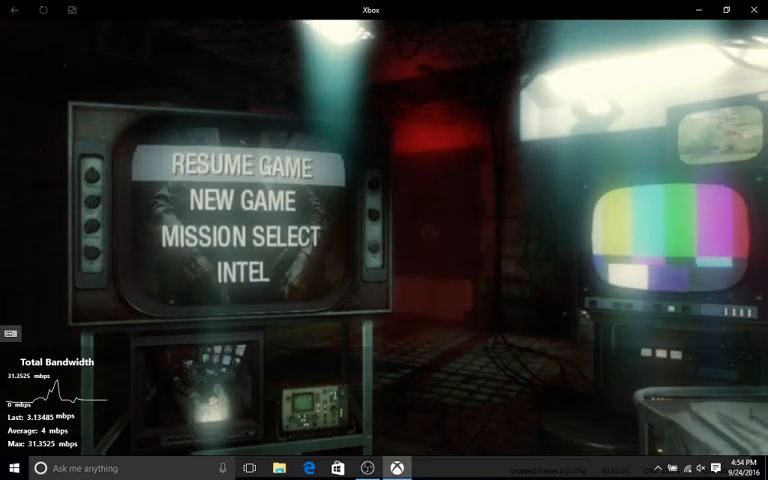
Begin a New Game, confirm Yes on the overwrite warning, and accept Regular difficulty.
{"action": "left_click", "coordinate": [238, 202]}
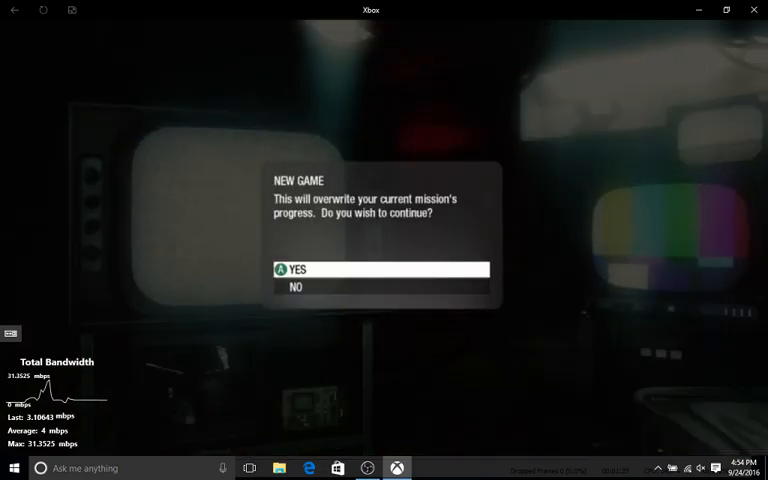
{"action": "left_click", "coordinate": [300, 268]}
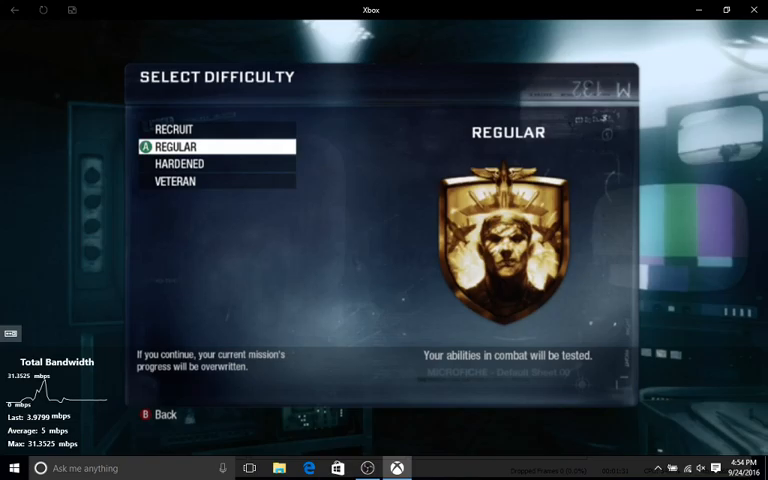
{"action": "key", "text": "up"}
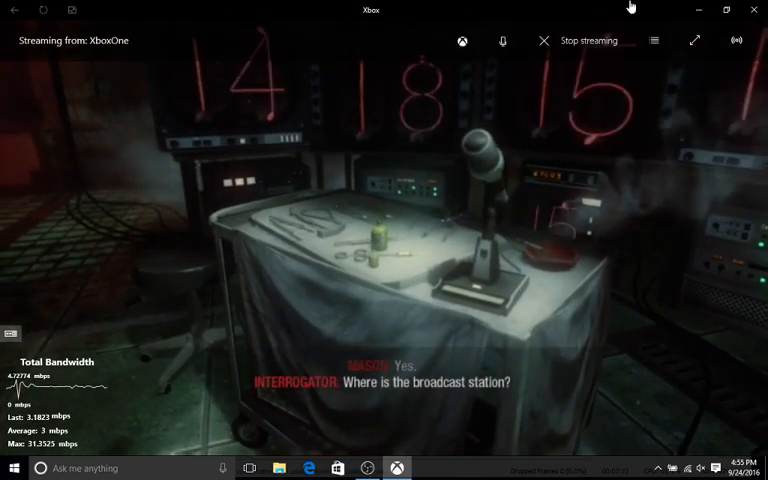
Set the stream quality to Low from the top bar, then leave full screen.
{"action": "left_click", "coordinate": [732, 40]}
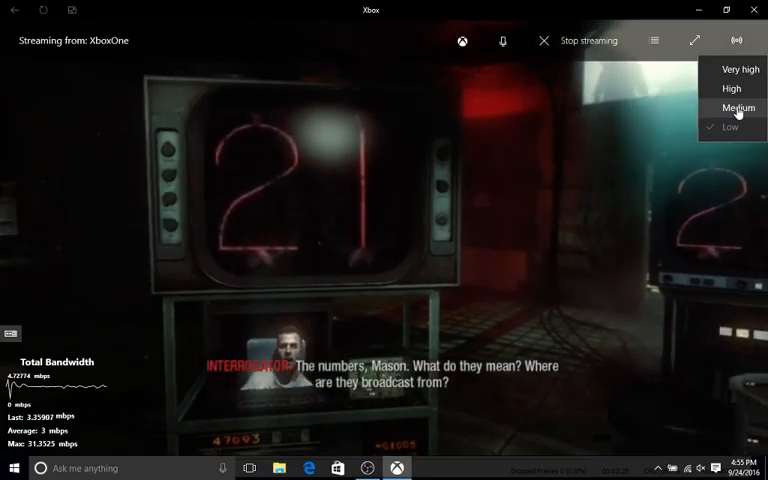
{"action": "left_click", "coordinate": [738, 108]}
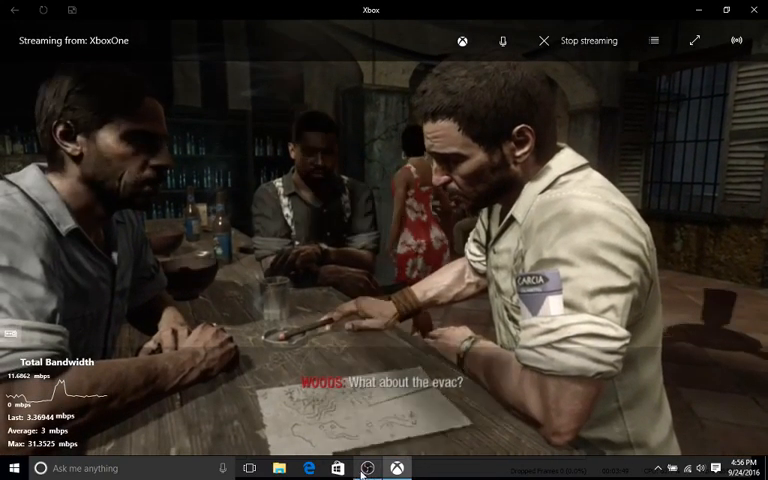
{"action": "left_click", "coordinate": [368, 468]}
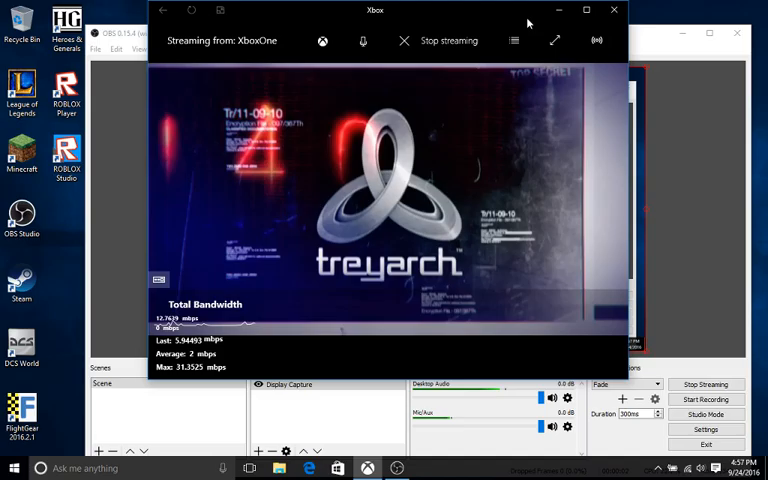
Return the stream to full screen and answer Yes on the Resume Game prompt.
{"action": "left_click", "coordinate": [586, 10]}
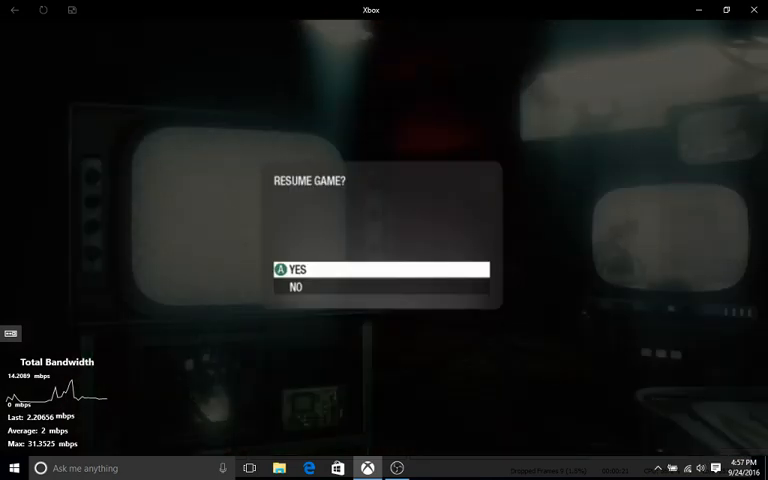
{"action": "left_click", "coordinate": [296, 270]}
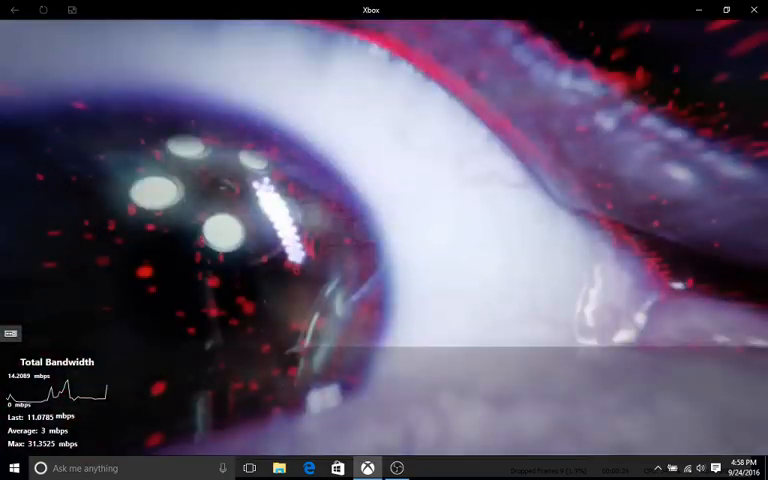